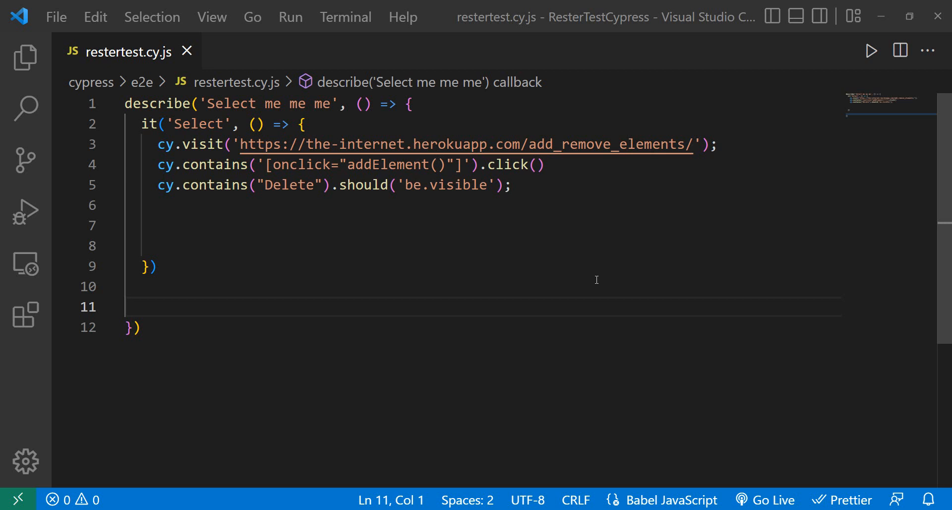
pyautogui.moveTo(577, 423)
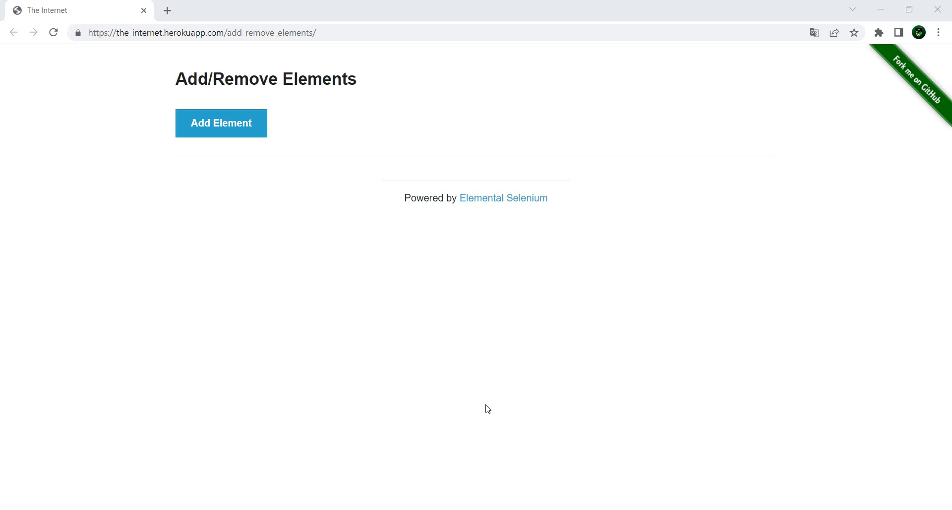
pyautogui.moveTo(498, 407)
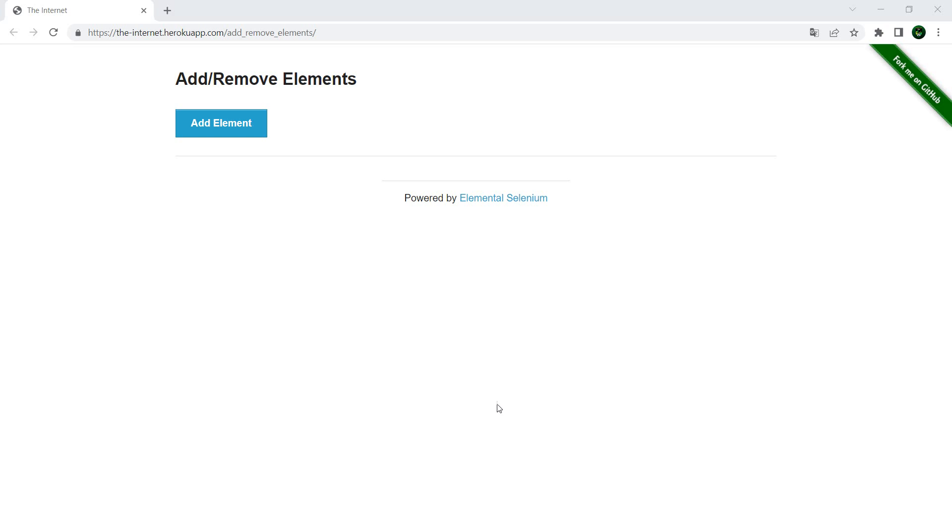
pyautogui.moveTo(148, 219)
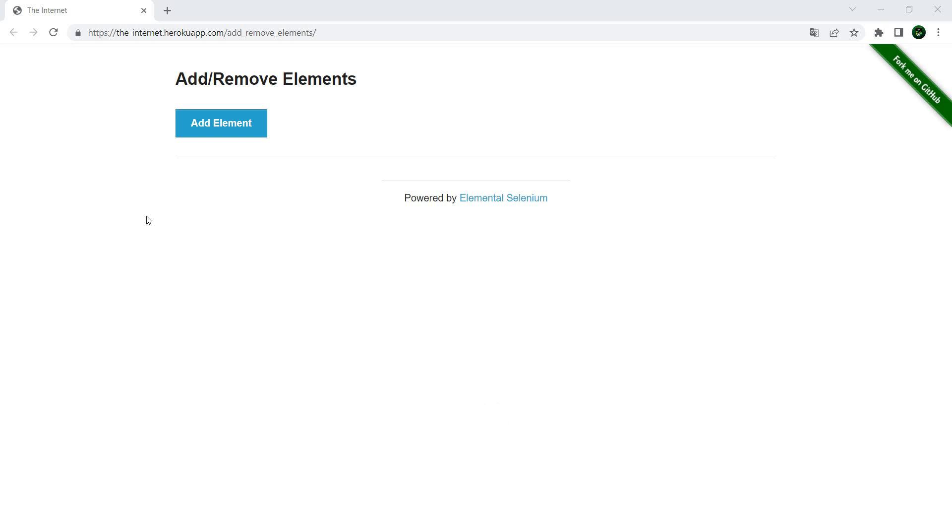
pyautogui.moveTo(196, 148)
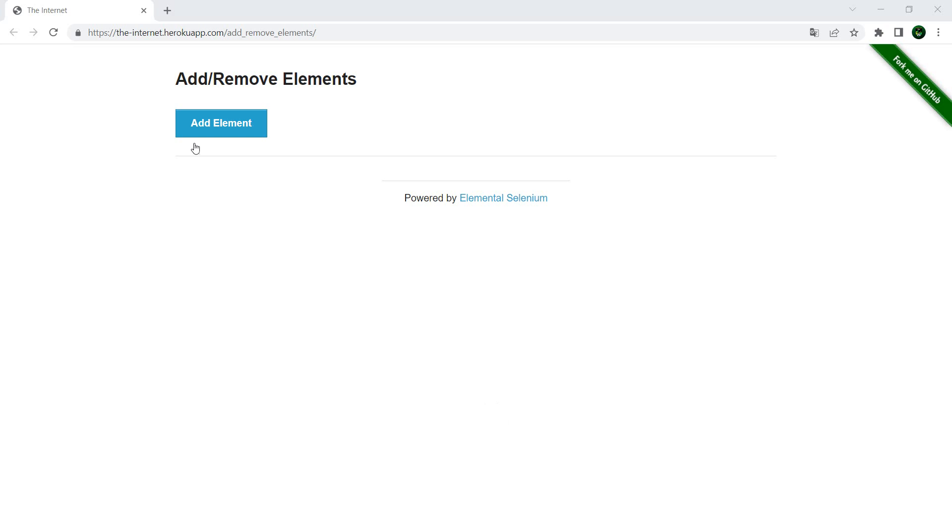
pyautogui.moveTo(332, 130)
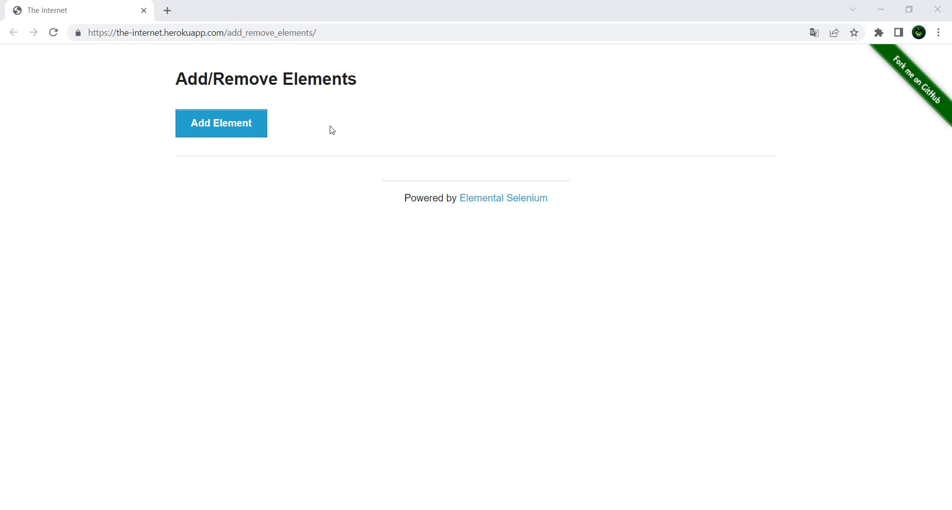
# Return from the Add/Remove Elements page to the restertest spec in VS Code.
pyautogui.click(221, 123)
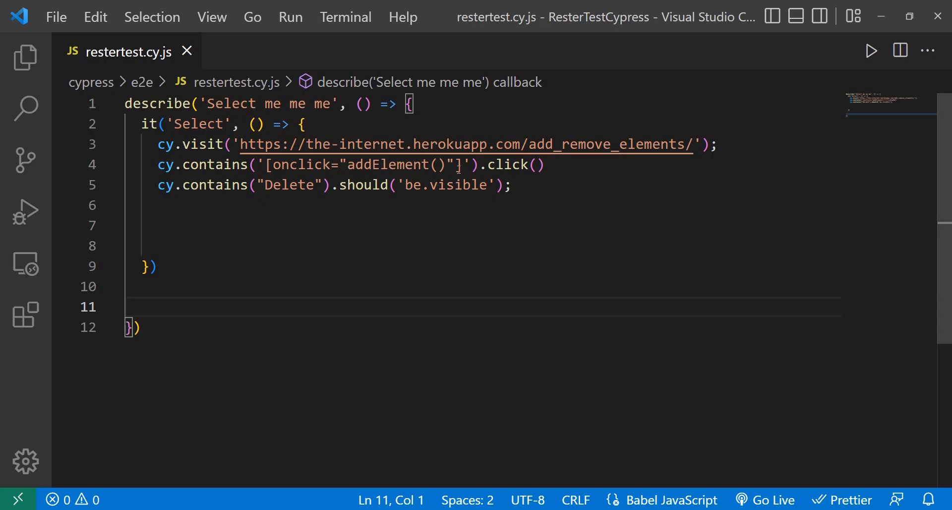
# Replace the '[onclick="addElement()"]' argument on line 4 with 'Add Element'.
pyautogui.doubleClick(362, 165)
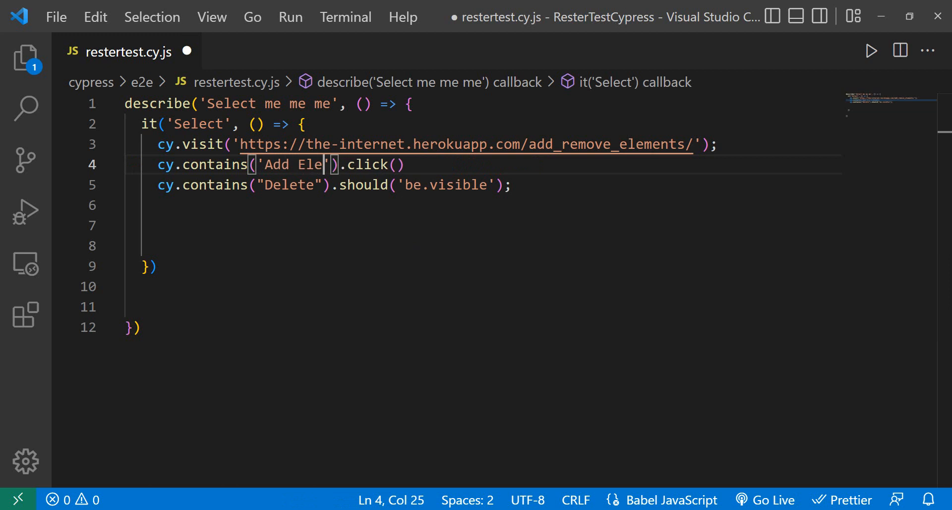
pyautogui.write('ment')
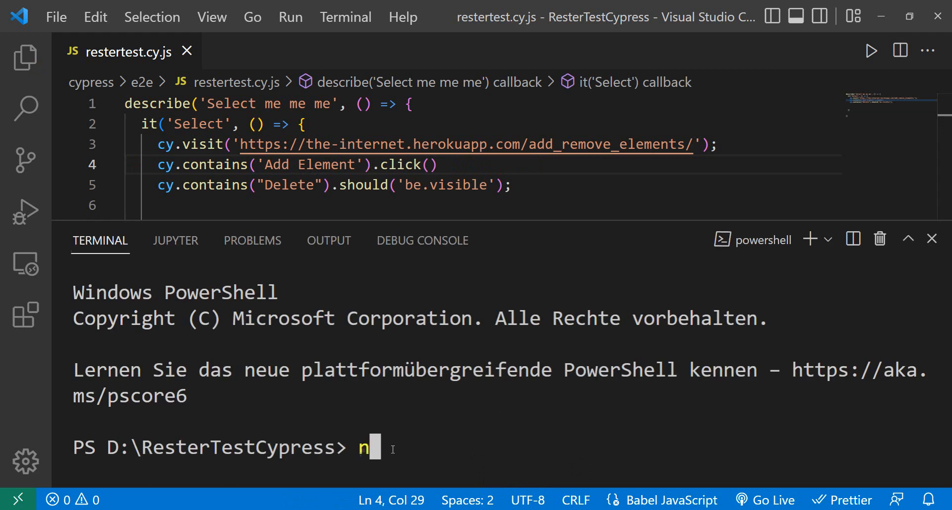
# Run npx cypress open in the PowerShell terminal.
pyautogui.write('px')
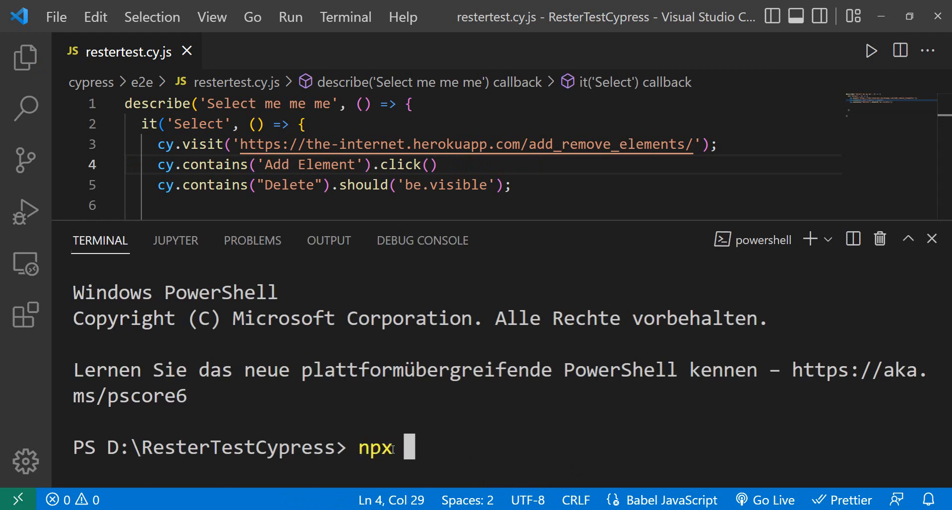
pyautogui.write('cypress open')
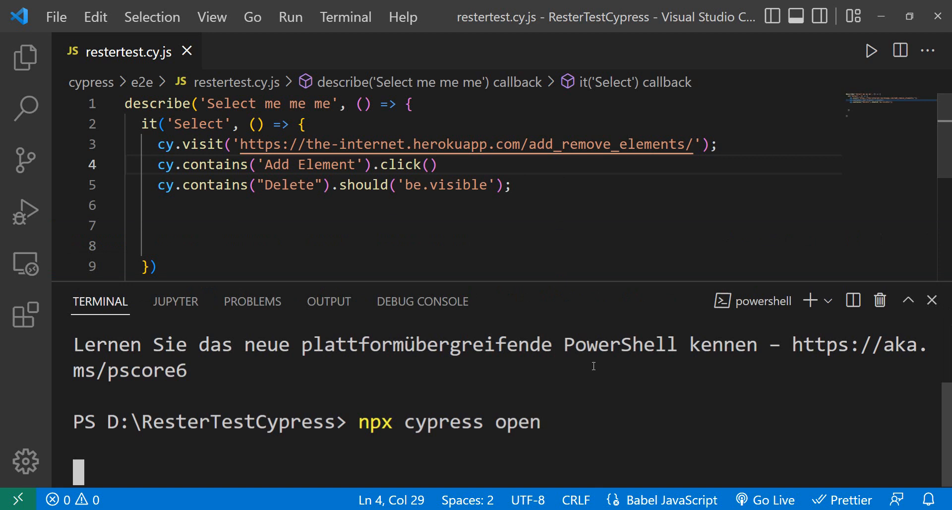
pyautogui.moveTo(554, 483)
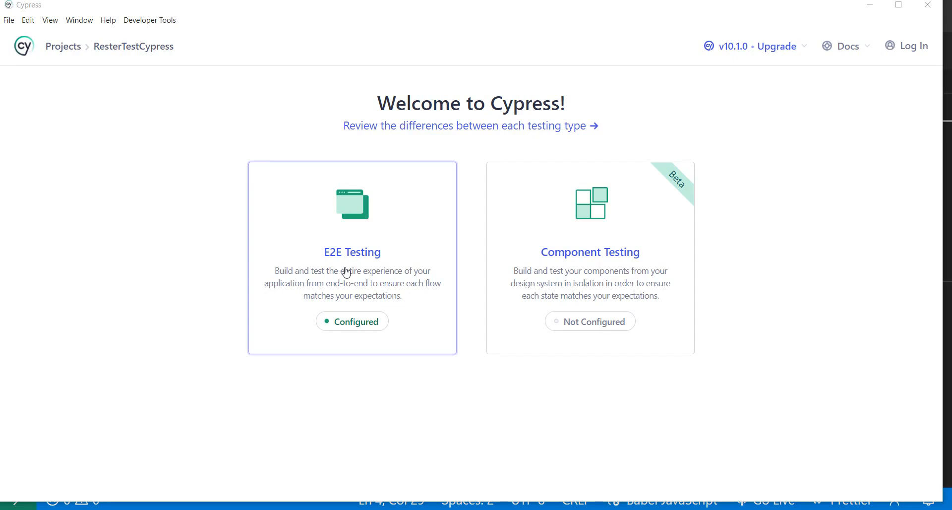
# Choose E2E Testing and start it in Chrome to reach the specs list.
pyautogui.click(352, 252)
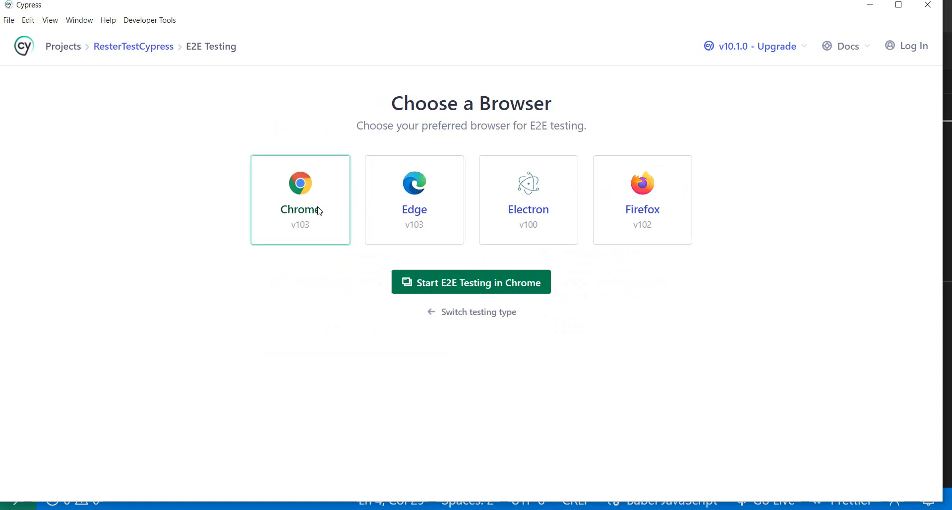
pyautogui.click(470, 282)
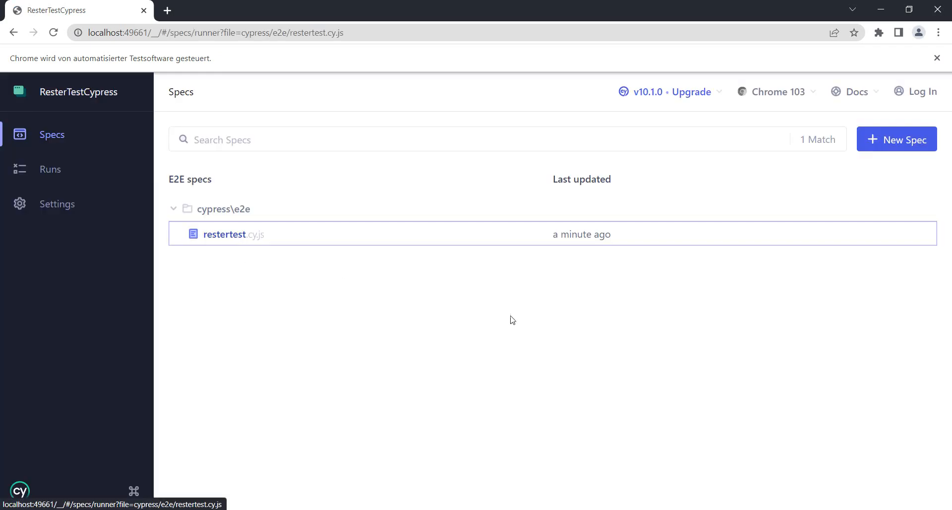
# Run restertest.cy.js and watch it pass with the Delete button appearing.
pyautogui.click(233, 234)
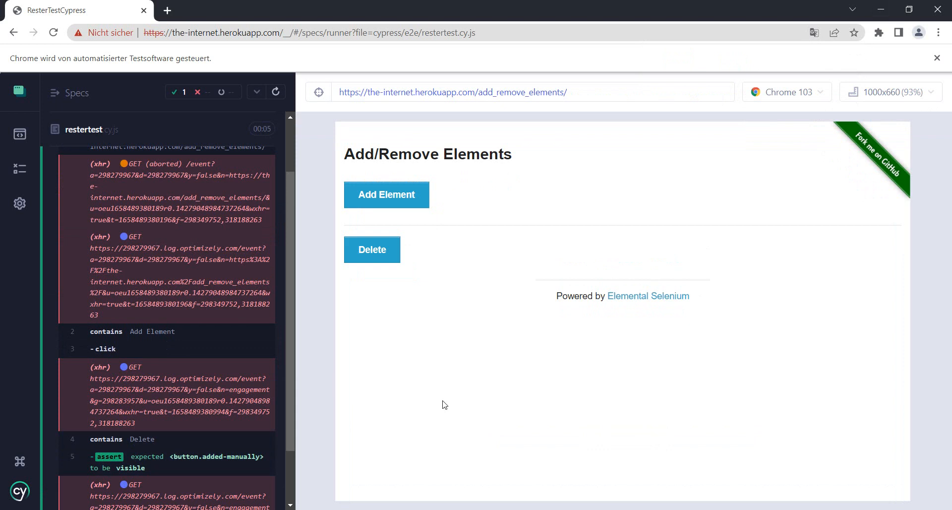
pyautogui.moveTo(480, 263)
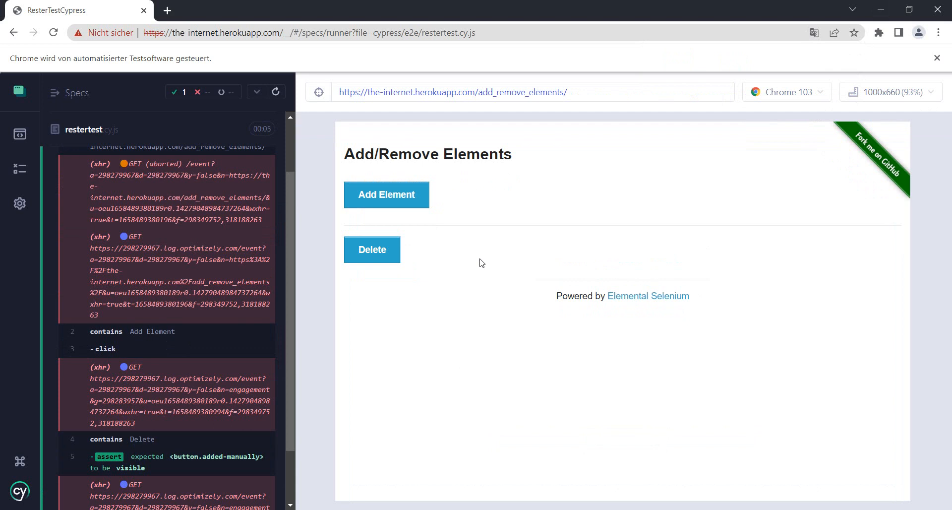
pyautogui.moveTo(368, 295)
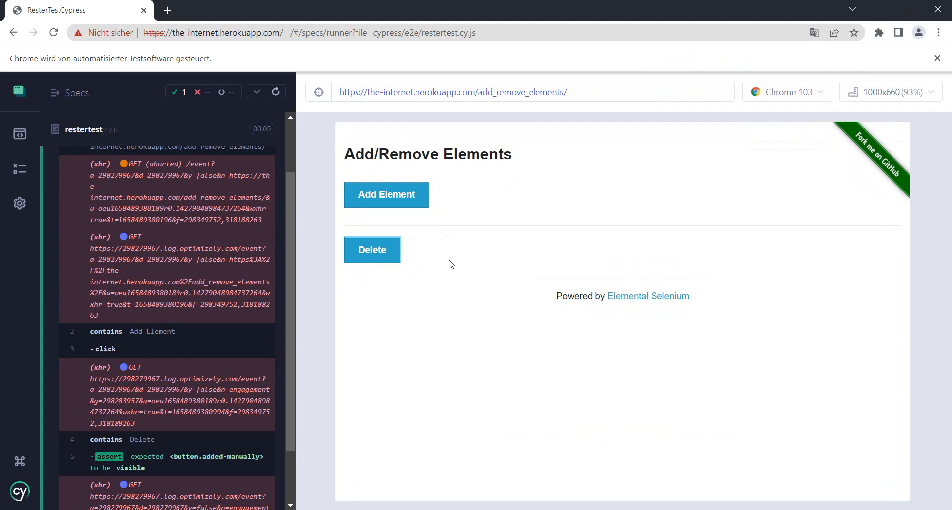
pyautogui.moveTo(380, 263)
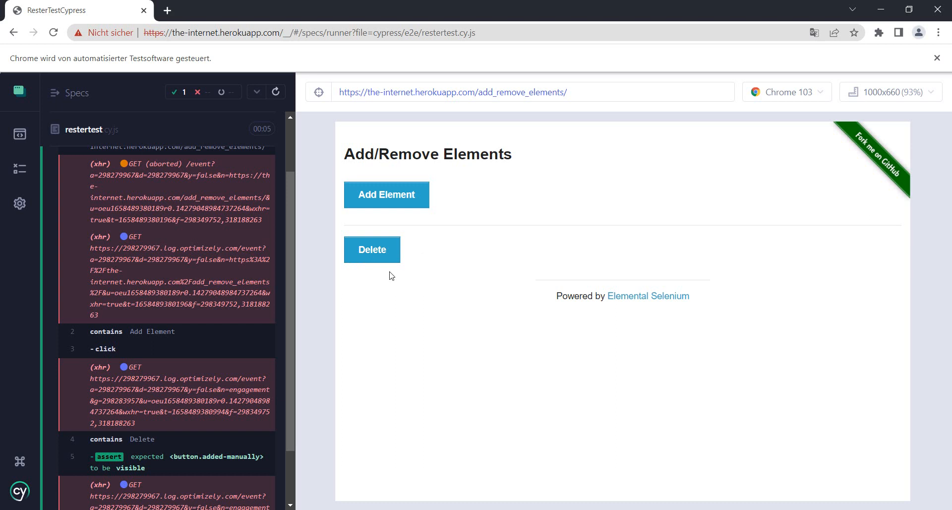
pyautogui.moveTo(500, 244)
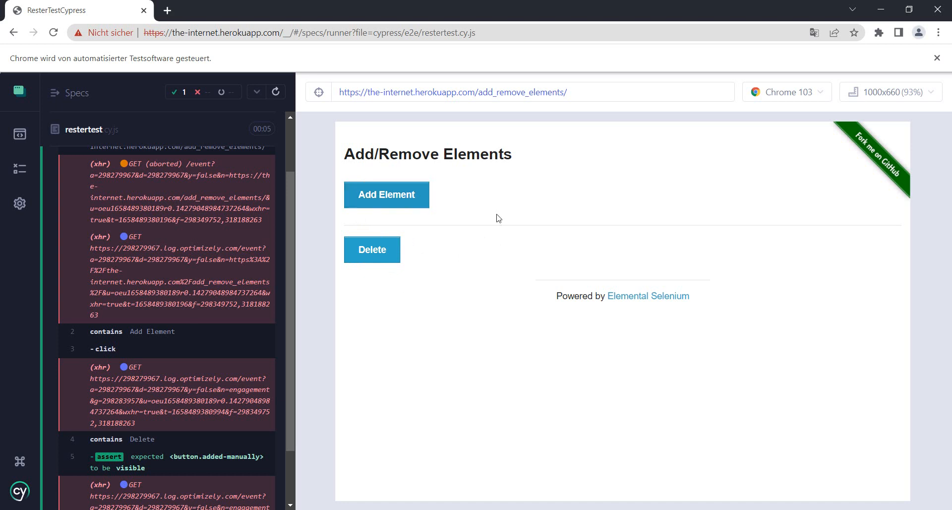
pyautogui.moveTo(662, 264)
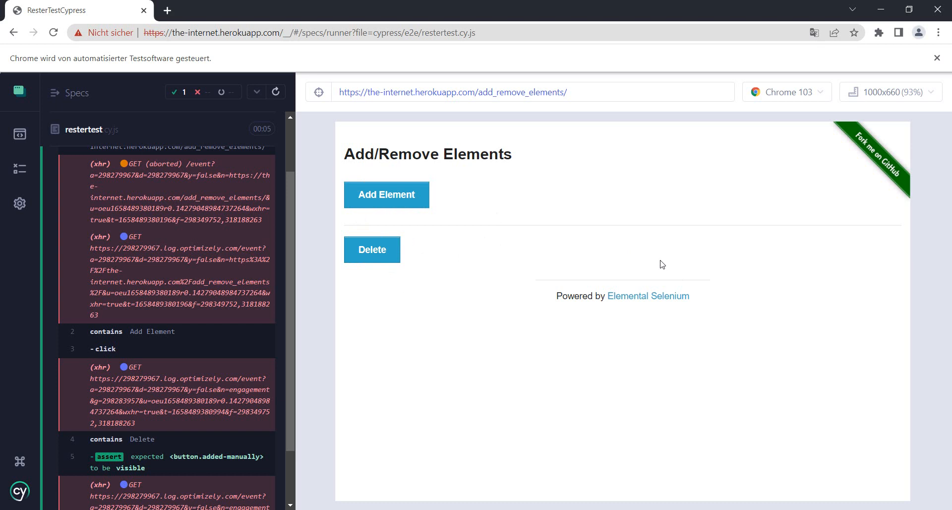
pyautogui.moveTo(347, 503)
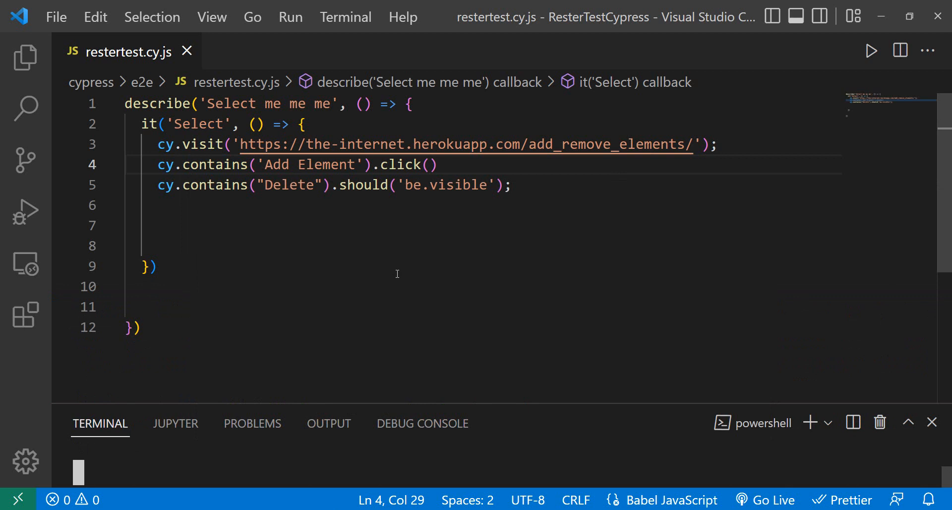
pyautogui.moveTo(611, 398)
pyautogui.write('/')
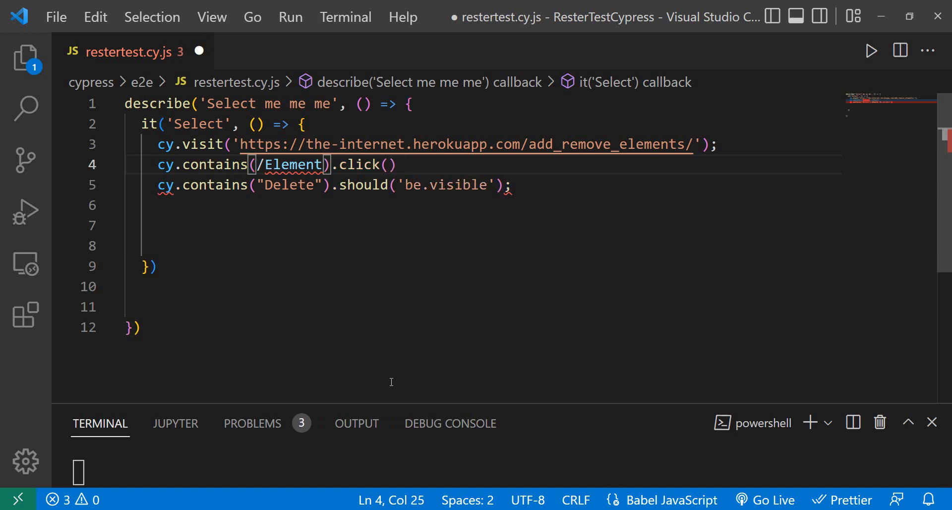
# Rewrite line 4's 'Add Element' lookup as the regex /Element$/.
pyautogui.write('$')
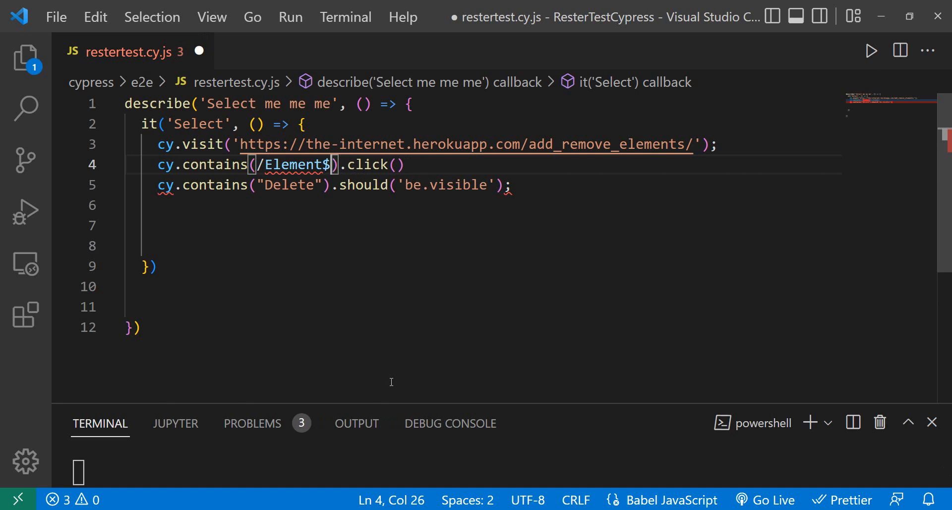
pyautogui.write('/')
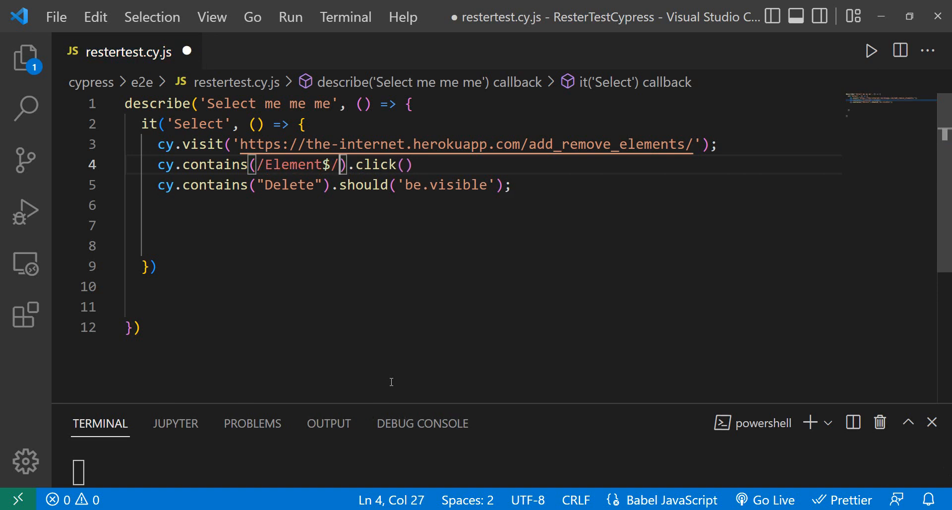
pyautogui.moveTo(358, 196)
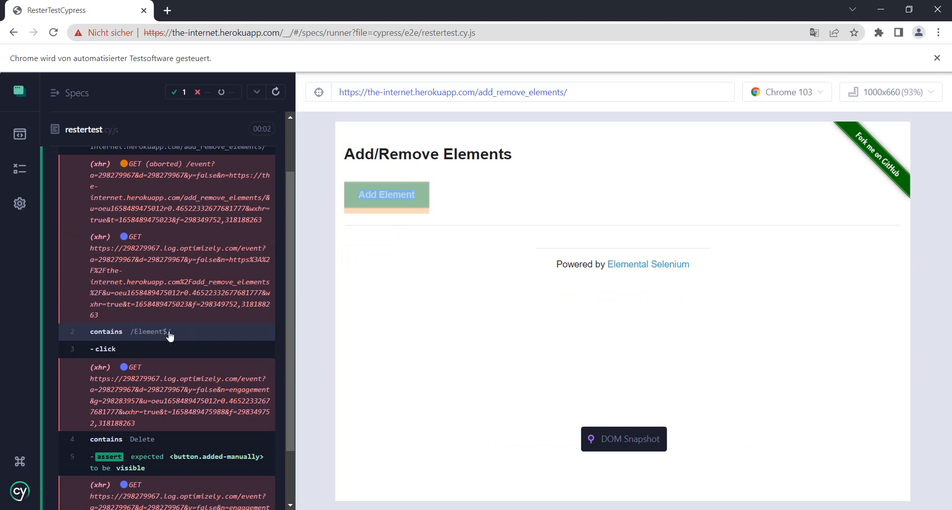
# Check the passing contains /Element$/ snapshot, then start rewriting Delete as /^Delete/.
pyautogui.click(387, 194)
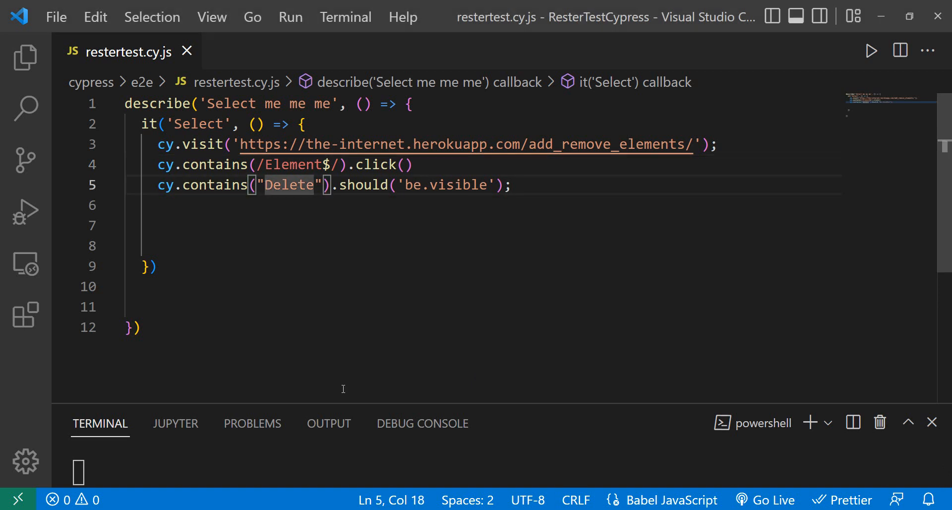
pyautogui.write('/^')
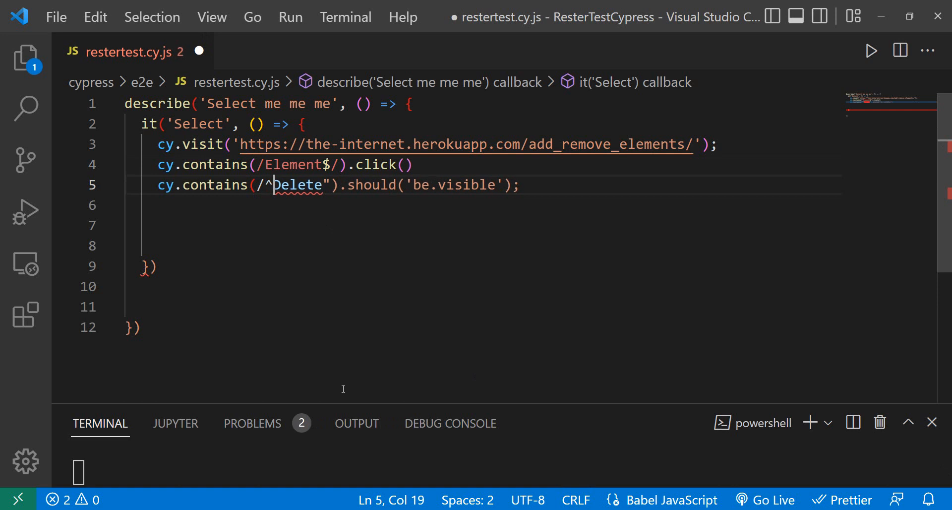